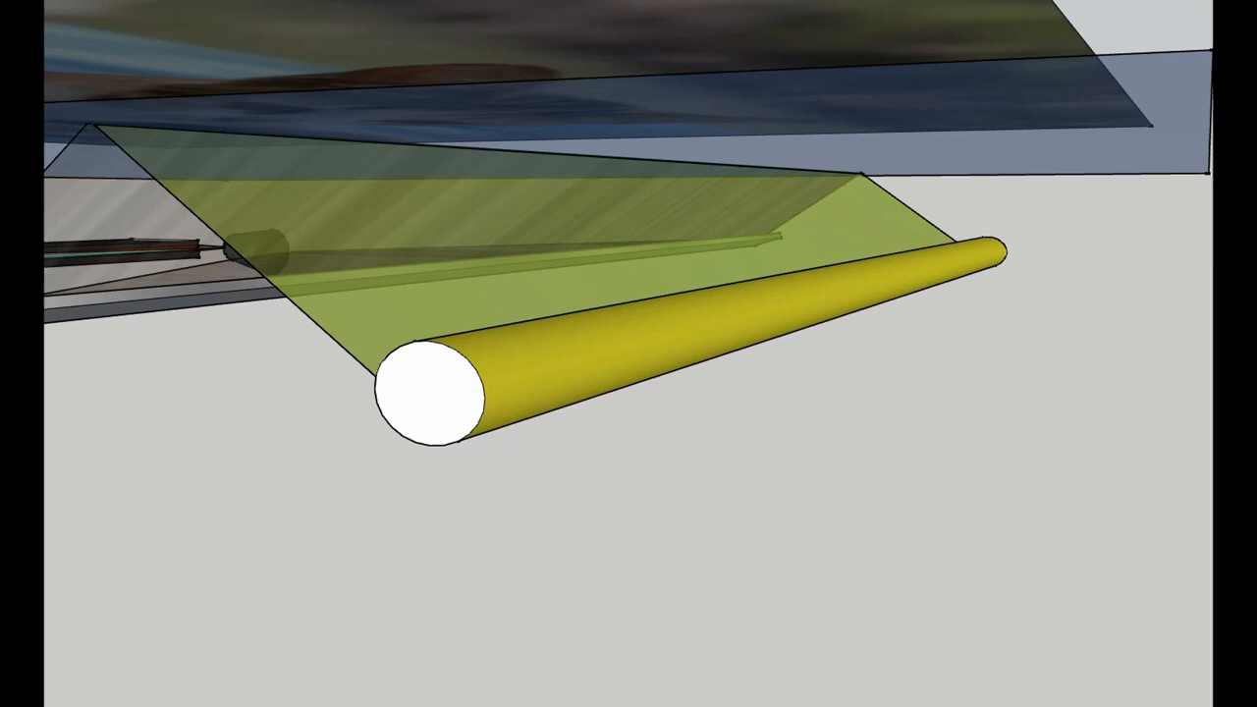
mouse_move(709, 405)
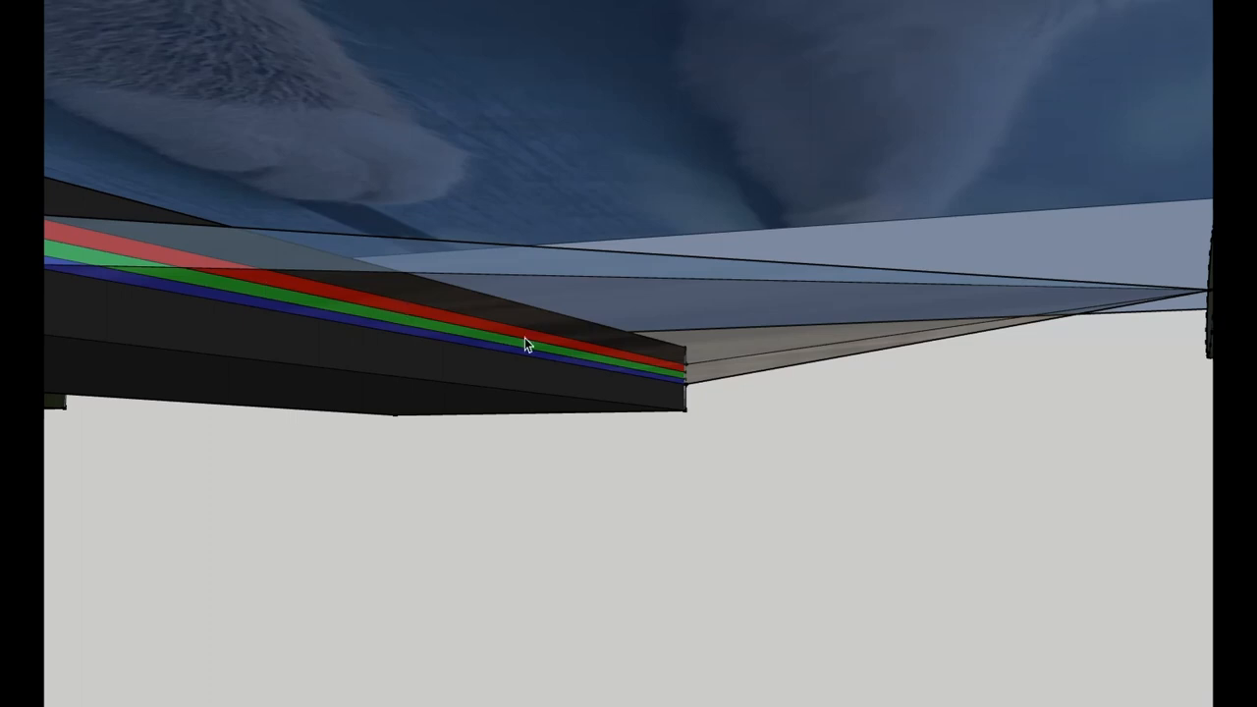
mouse_move(485, 346)
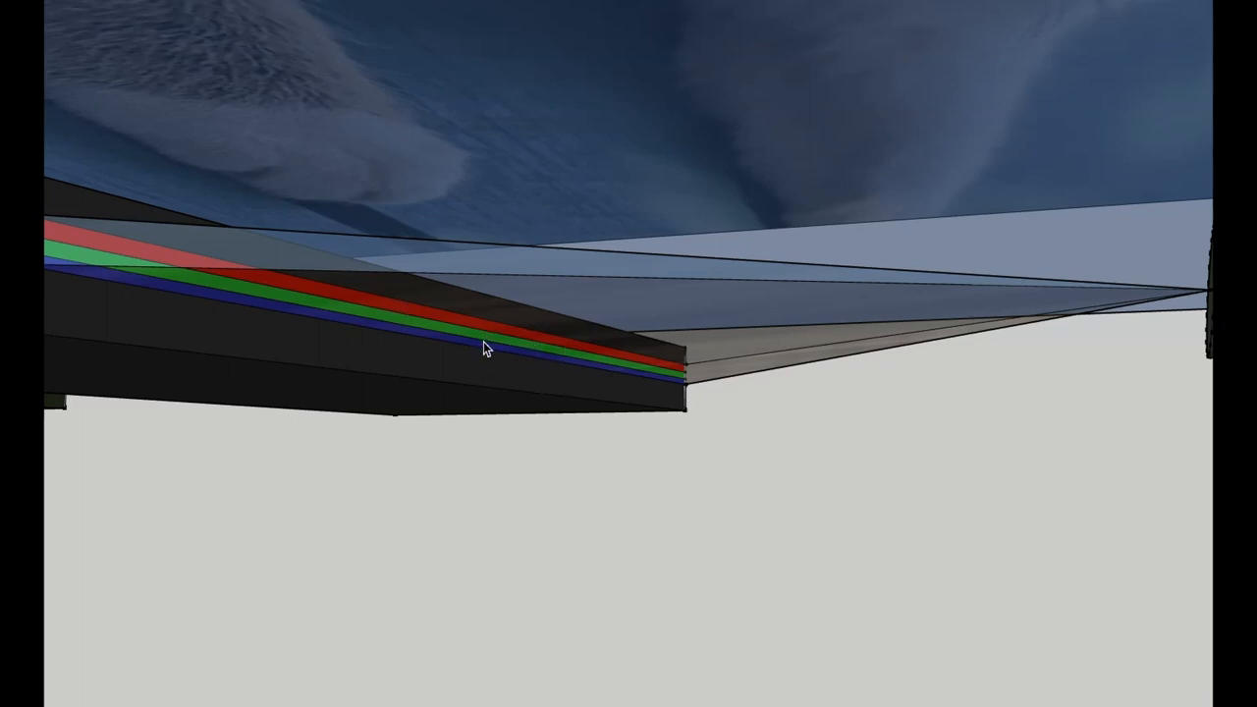
mouse_move(492, 377)
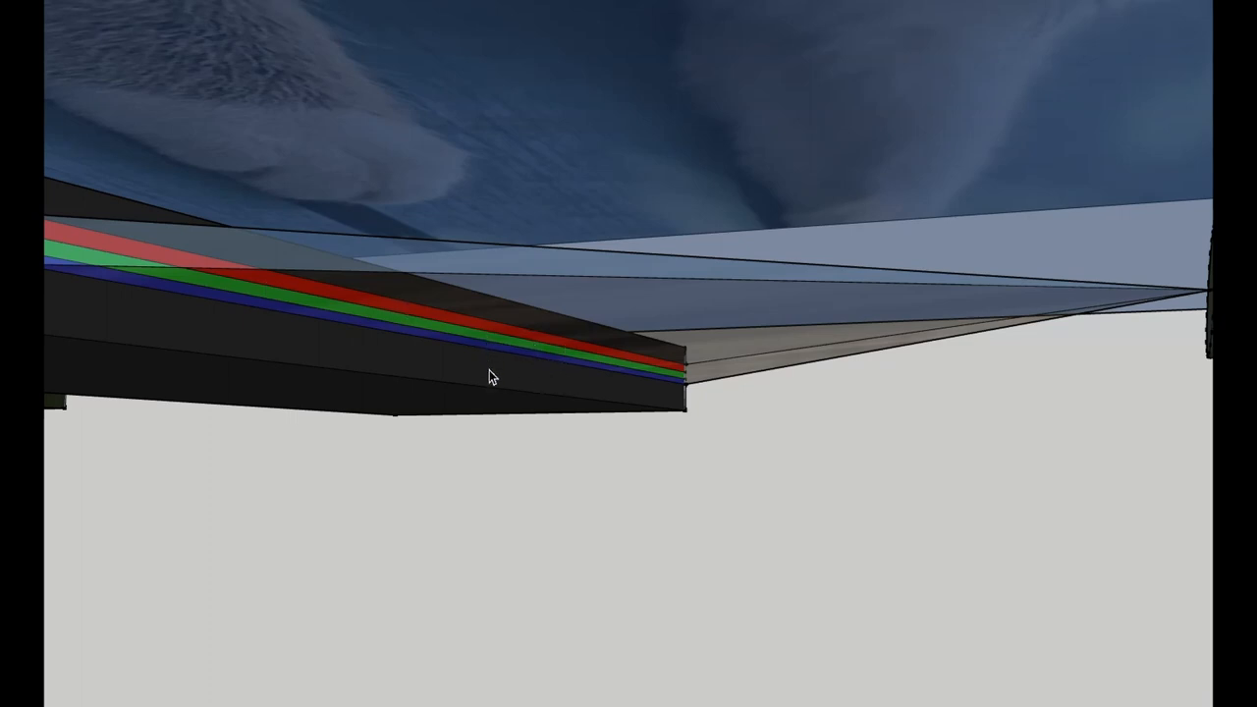
mouse_move(453, 332)
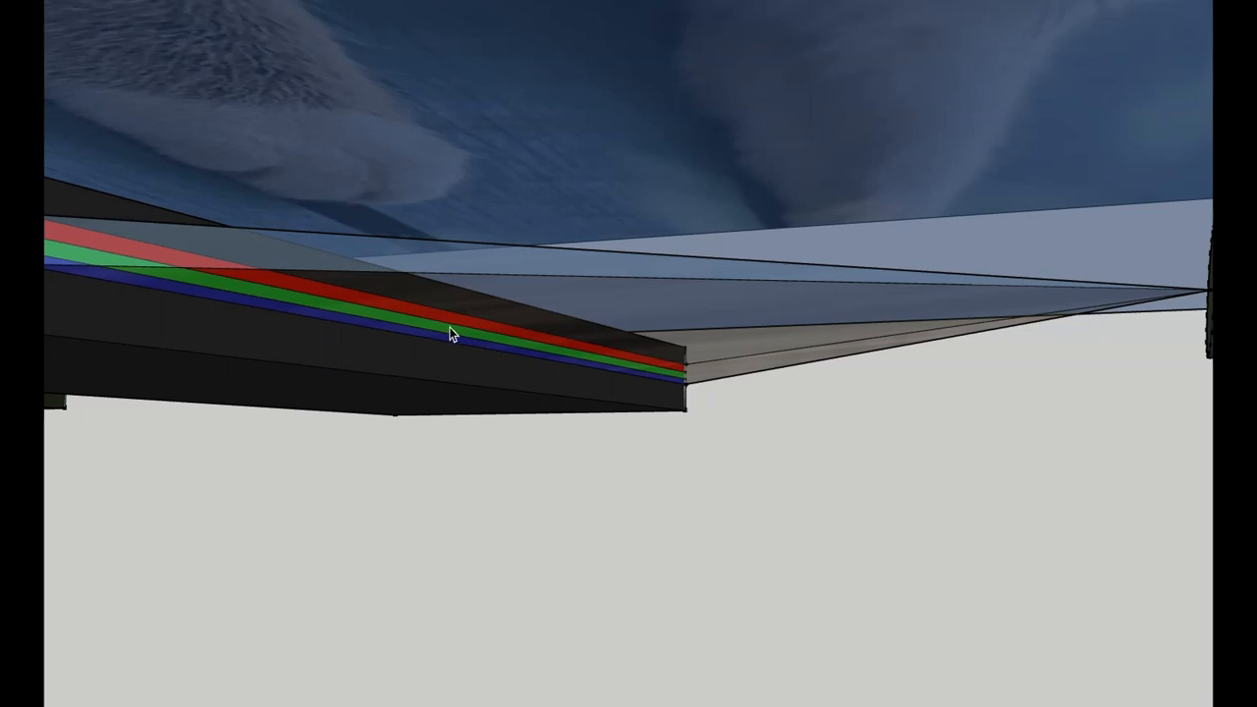
mouse_move(425, 335)
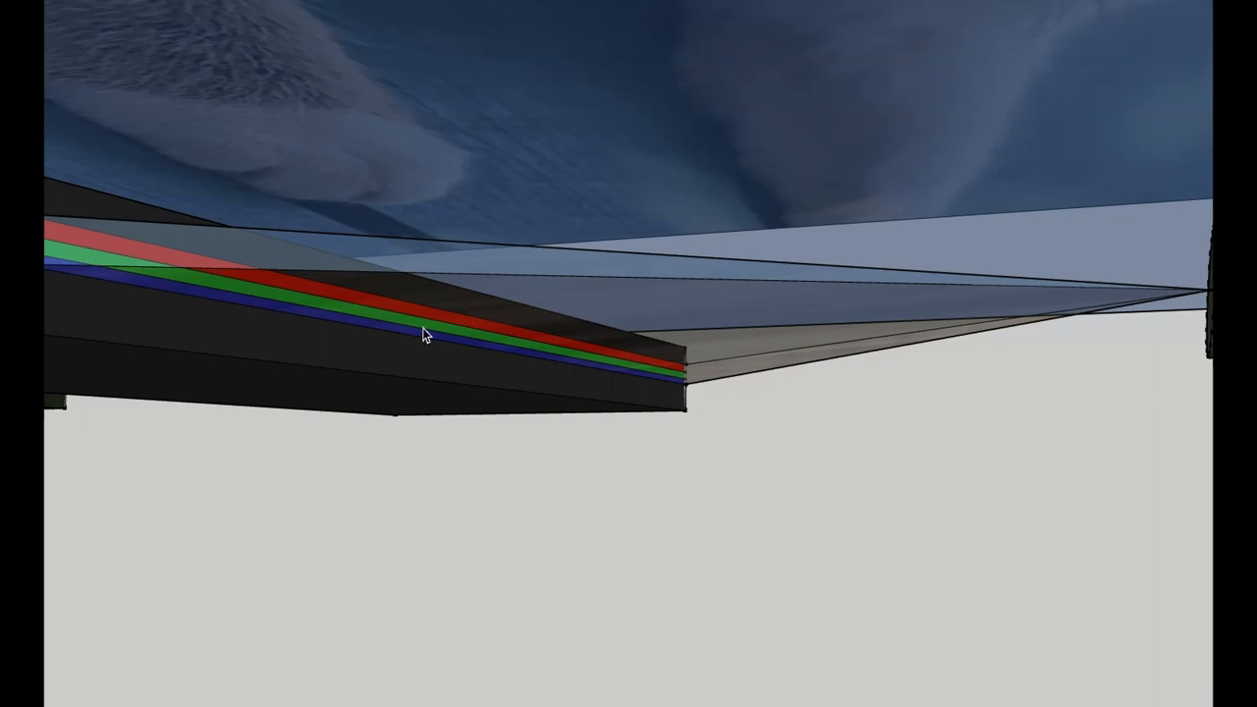
mouse_move(253, 331)
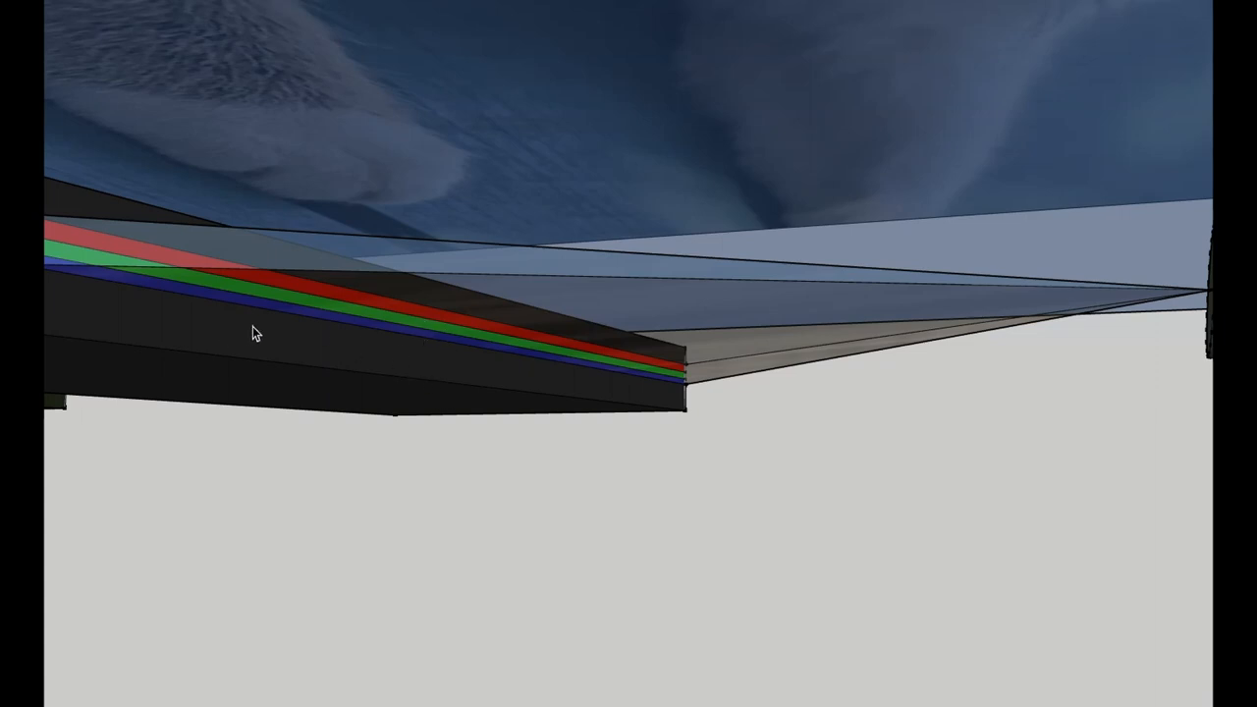
mouse_move(302, 322)
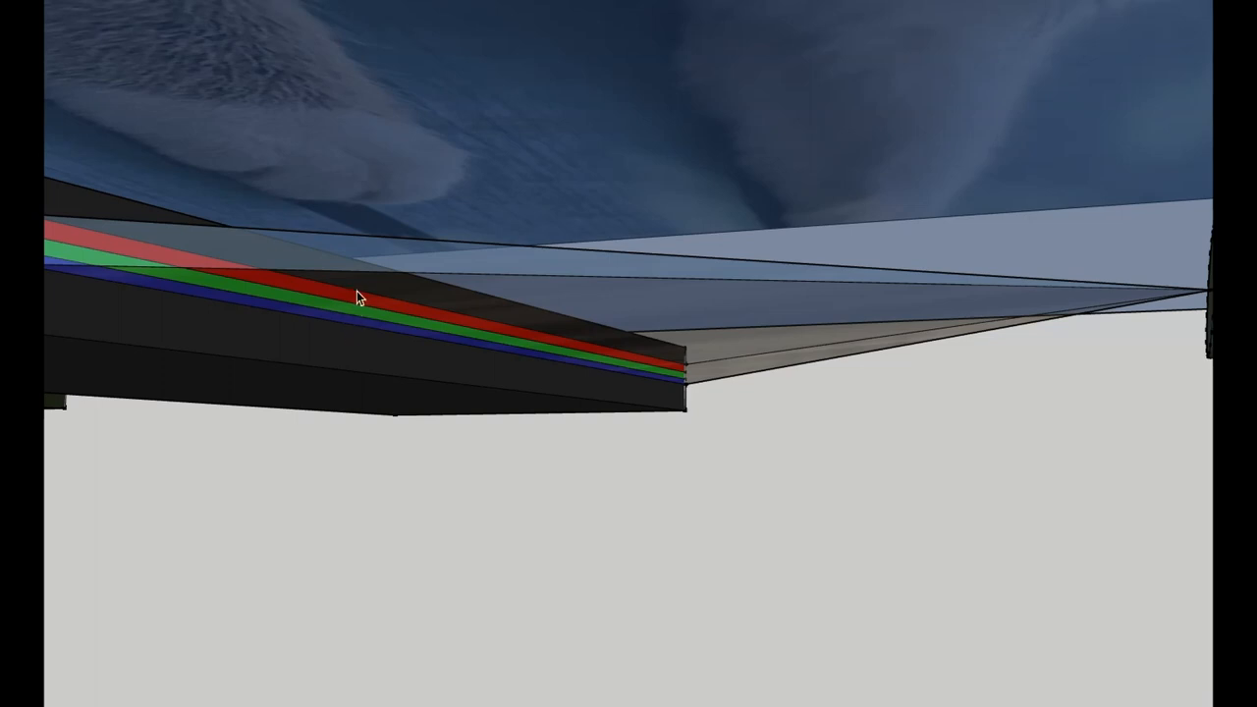
mouse_move(442, 348)
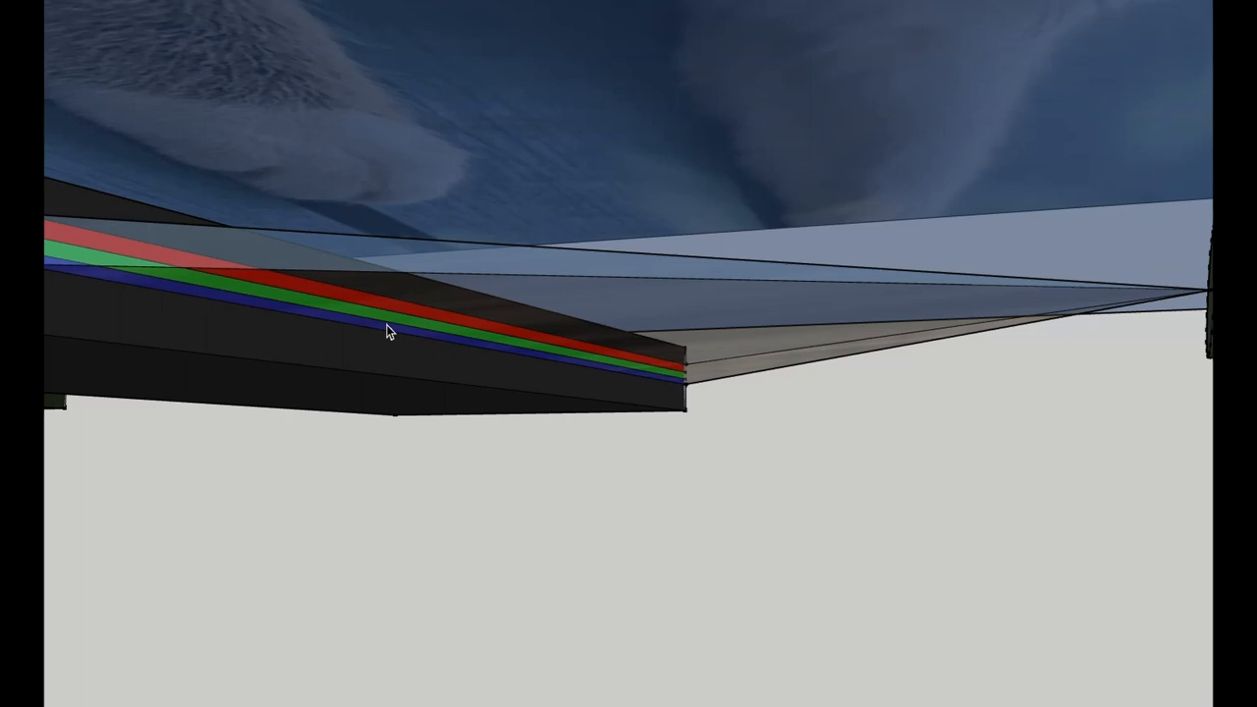
mouse_move(215, 288)
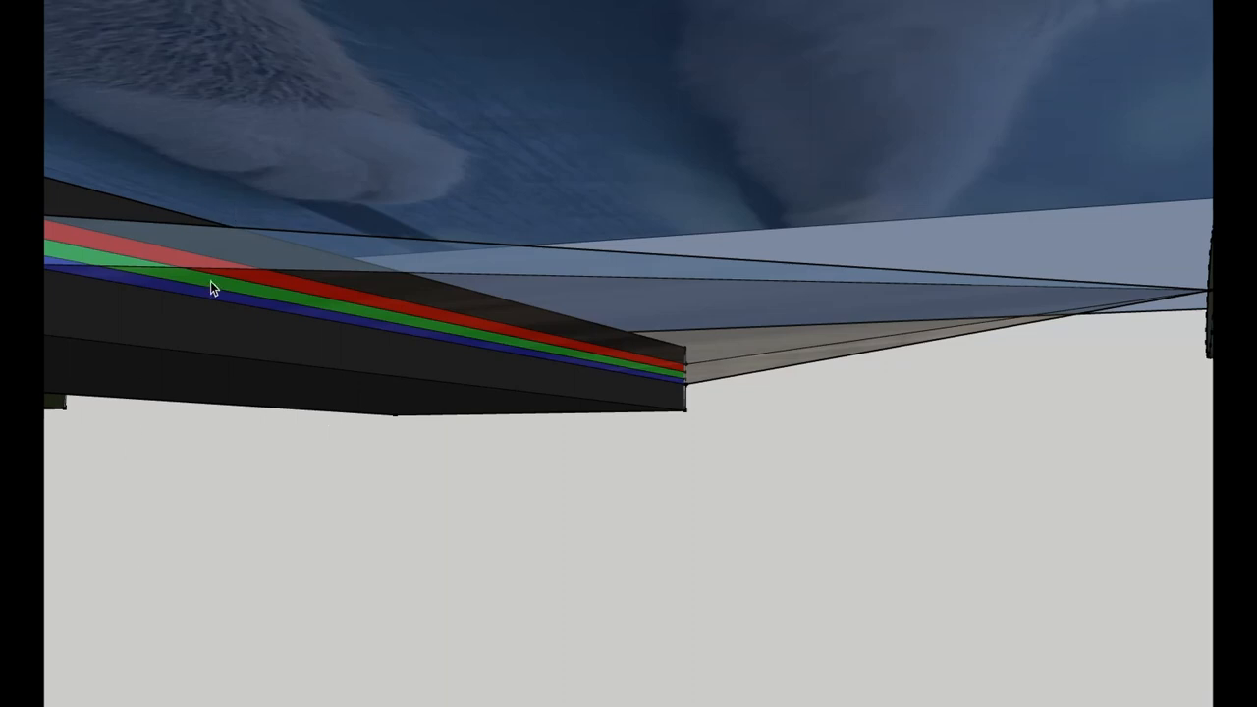
mouse_move(361, 347)
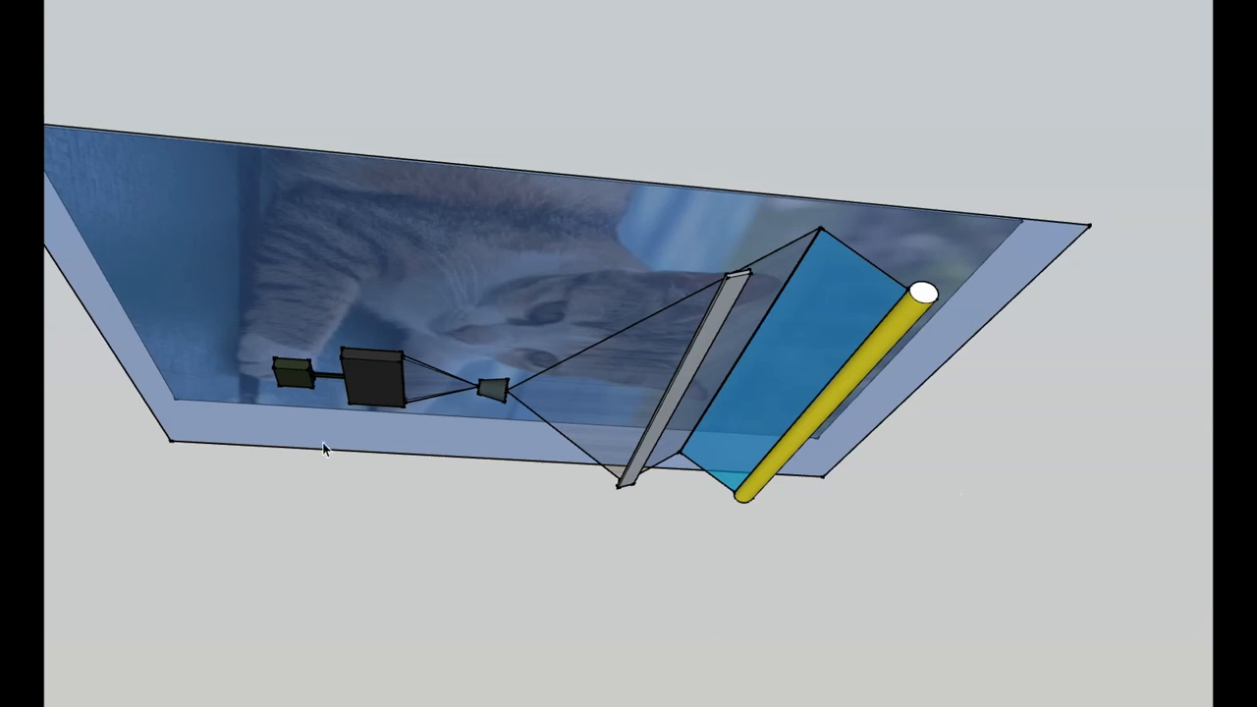
mouse_move(89, 147)
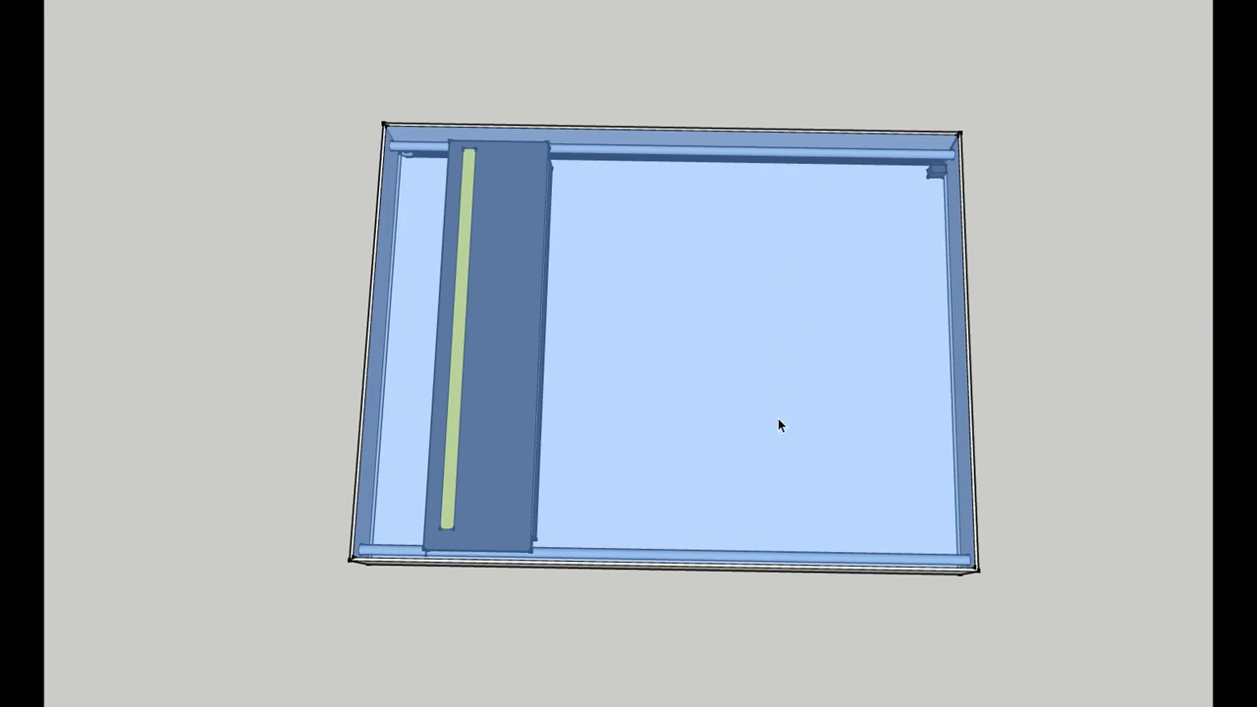
mouse_move(671, 157)
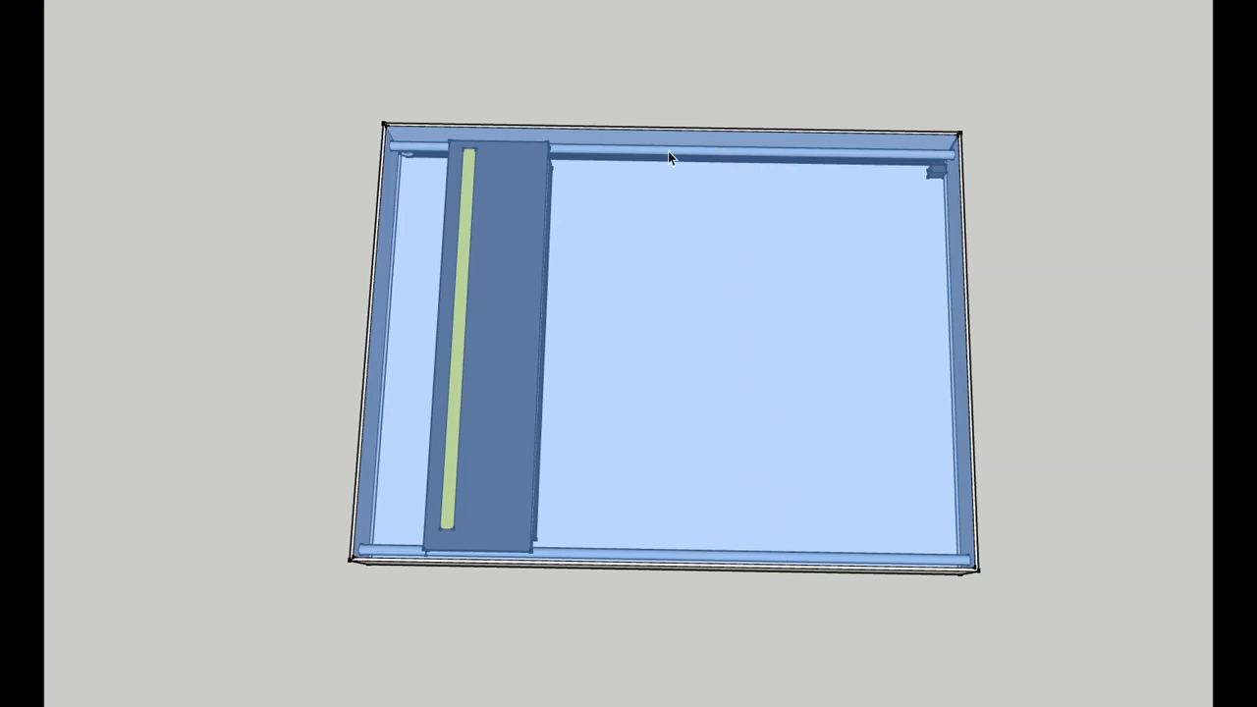
mouse_move(474, 338)
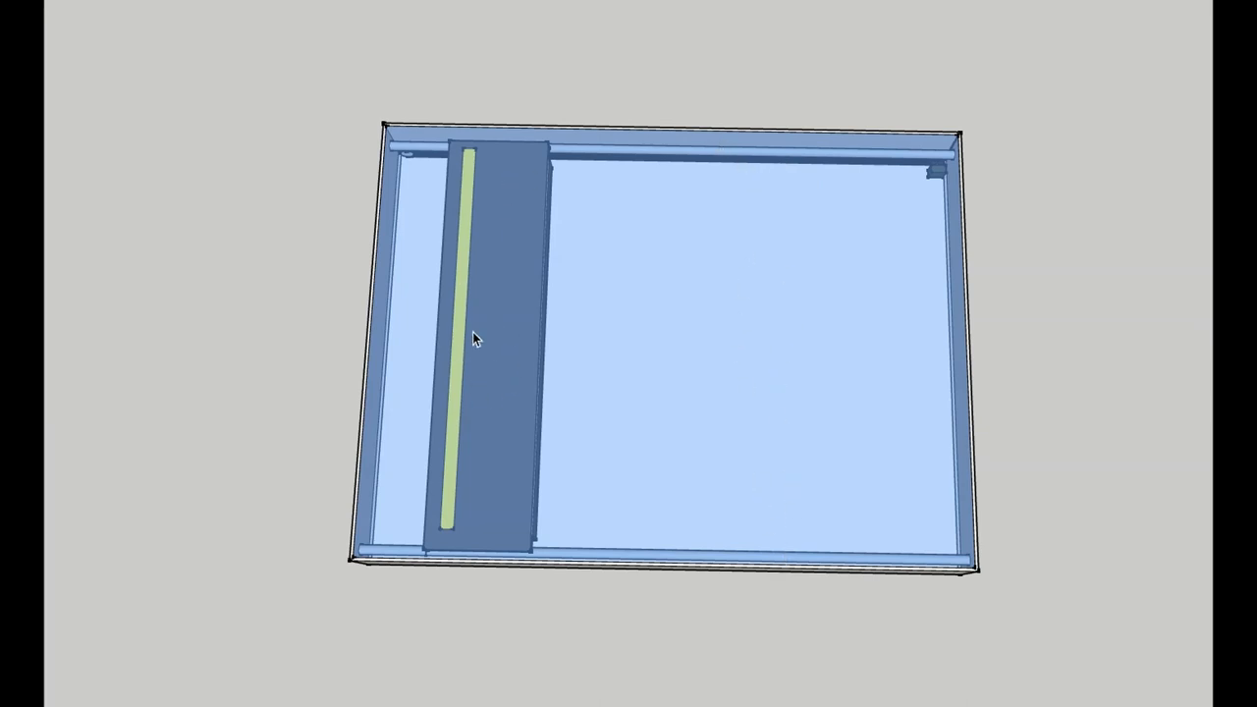
mouse_move(458, 242)
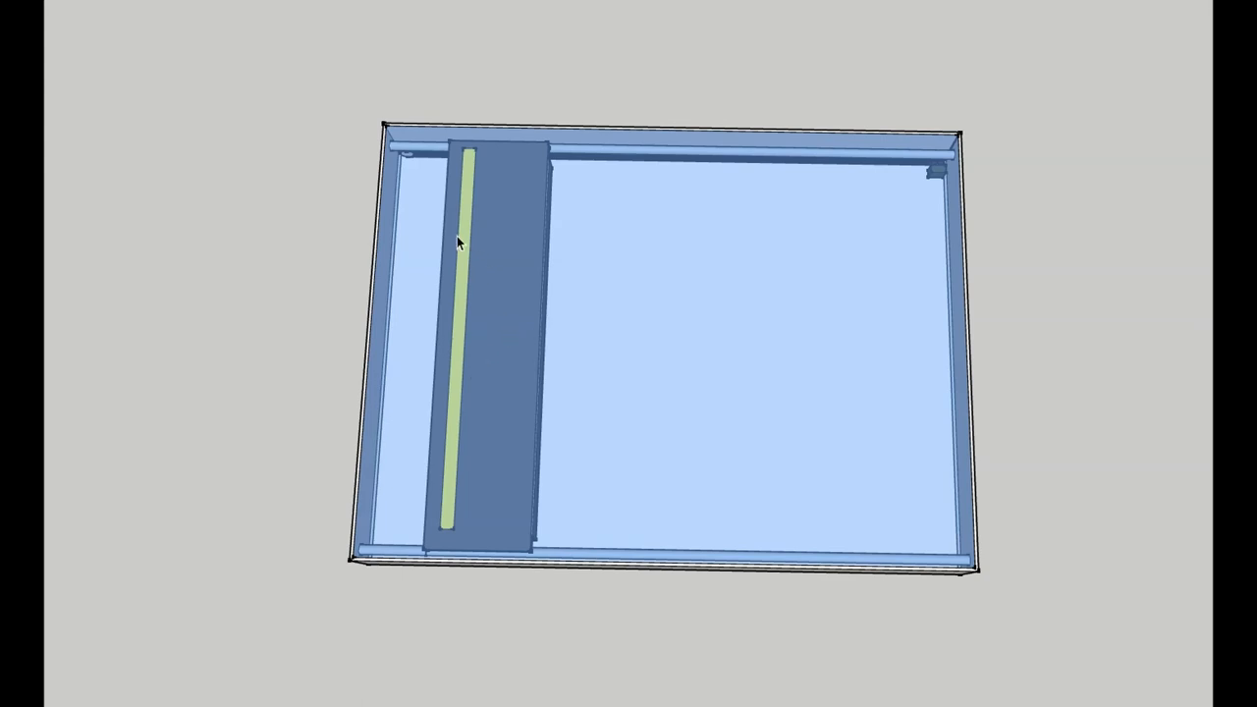
mouse_move(390, 47)
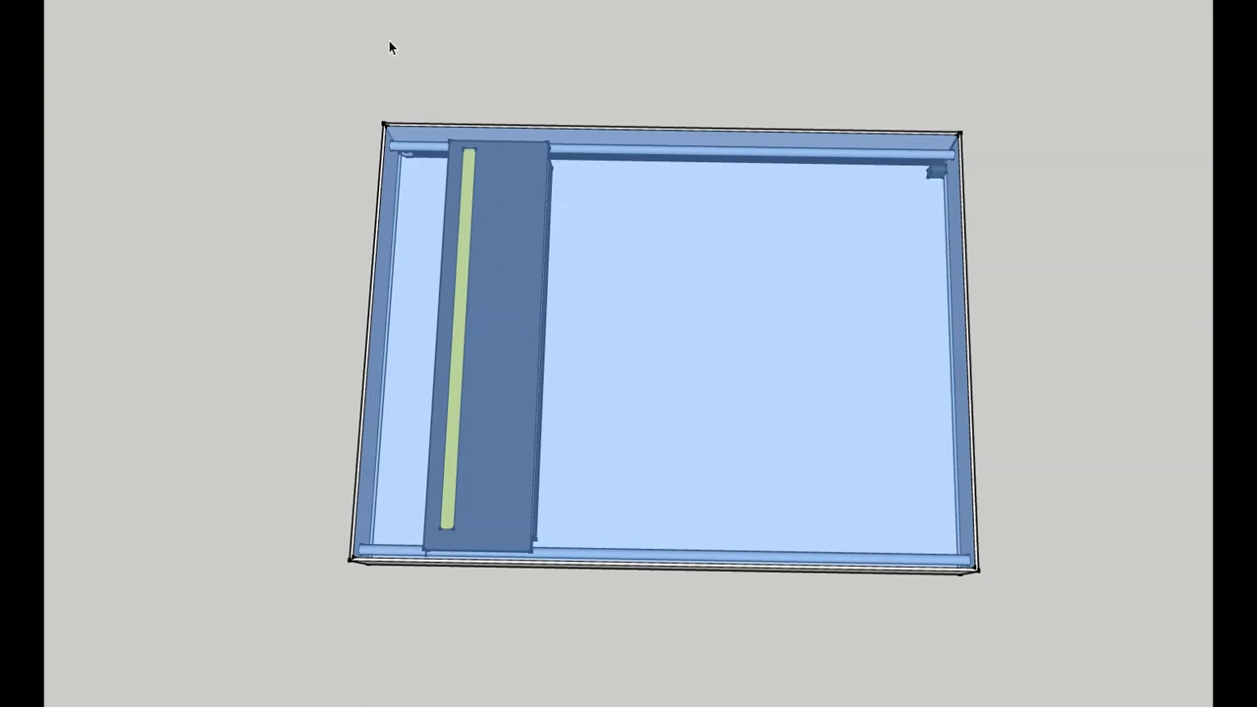